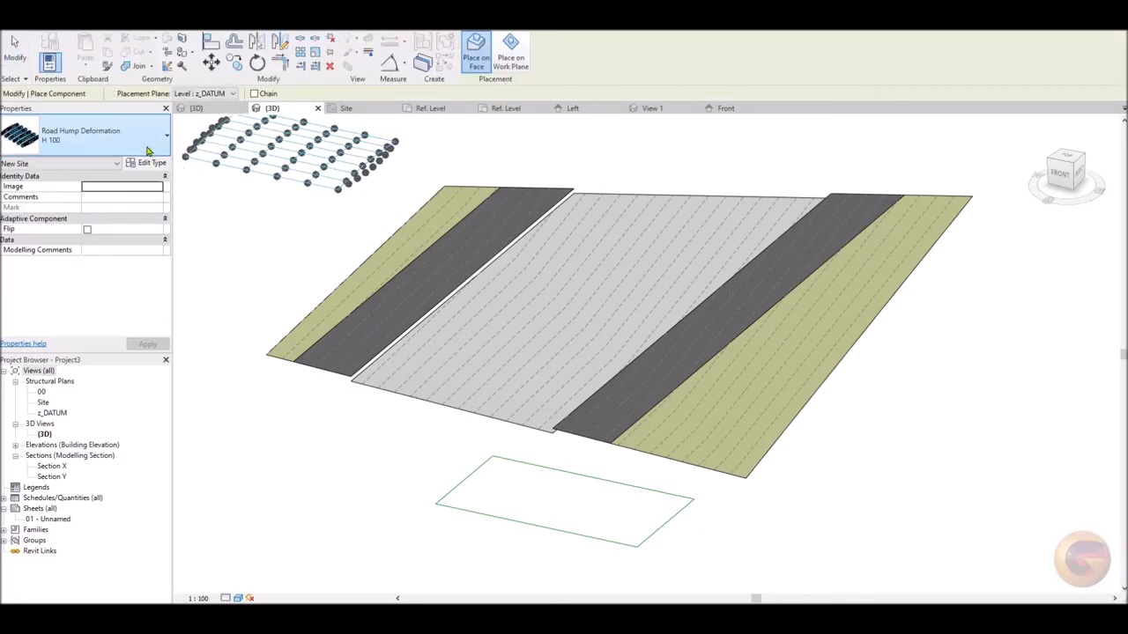
# Step: Place Family2 round markers at the four corners of the speed bump rectangle on the carriageway
pyautogui.click(165, 134)
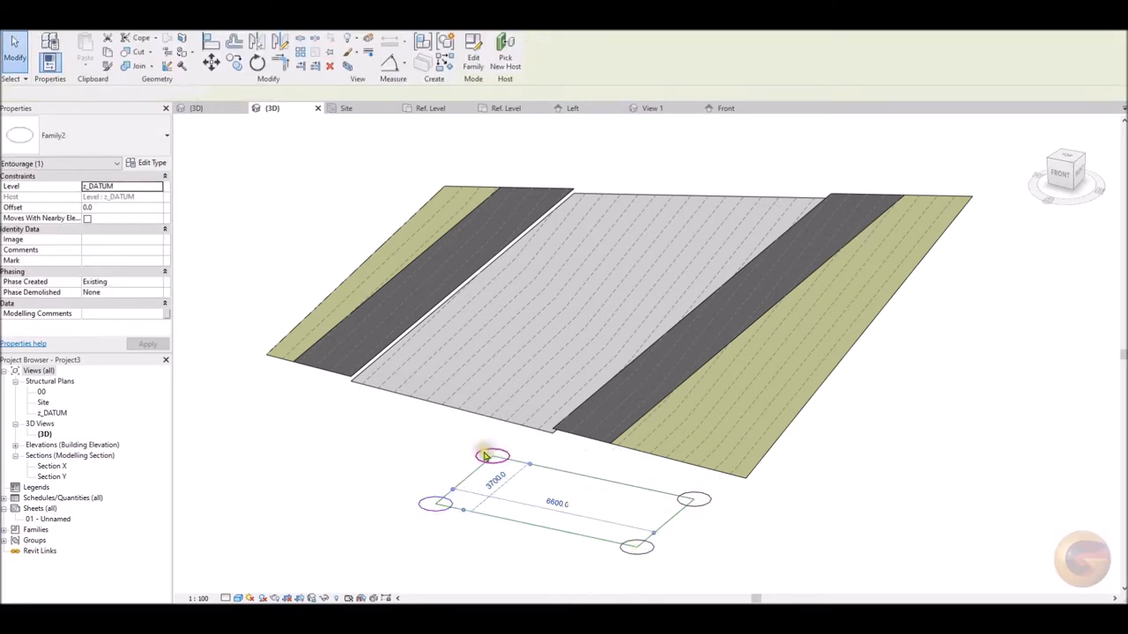
pyautogui.click(634, 197)
pyautogui.write('hu')
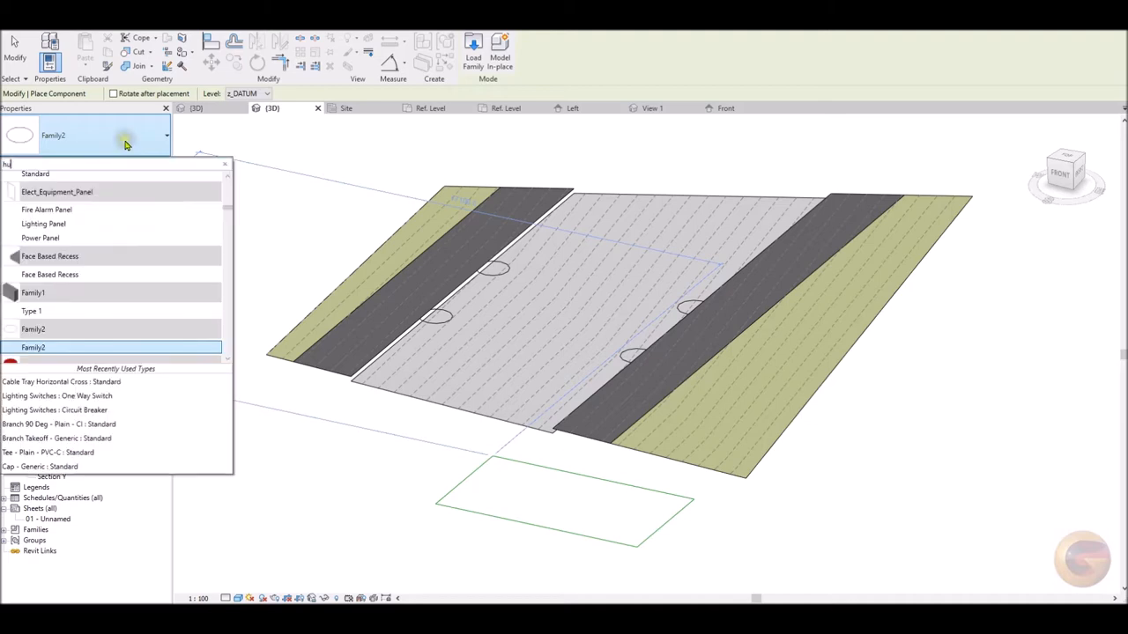
# Step: Place Road Hump Deformation adaptive points in a grid between the corner markers and stop placement
pyautogui.click(32, 347)
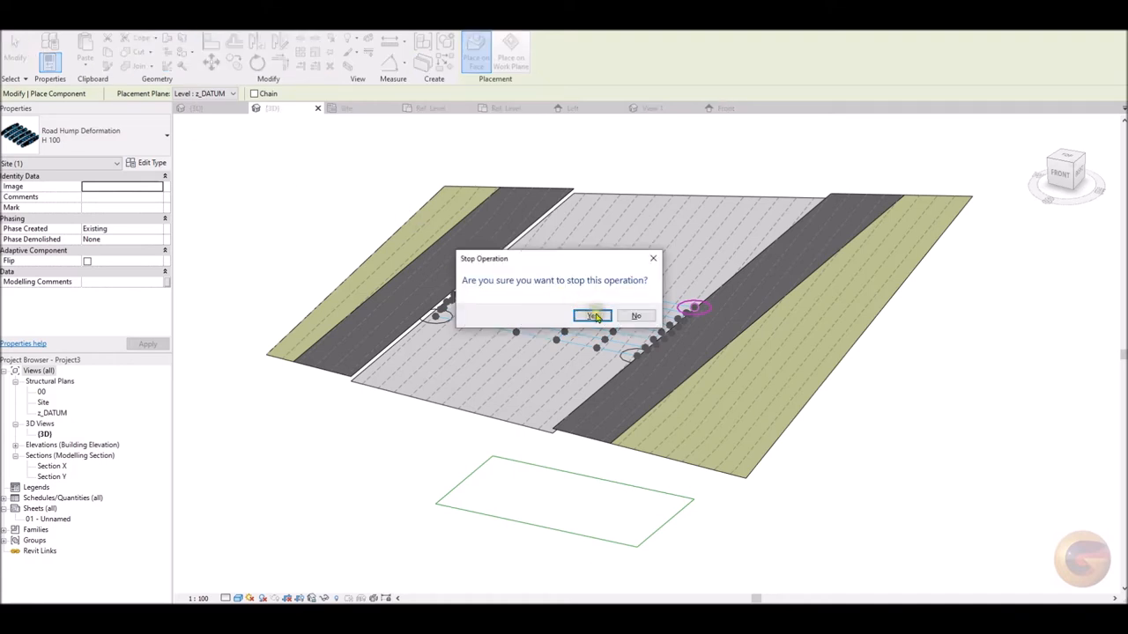
pyautogui.click(592, 317)
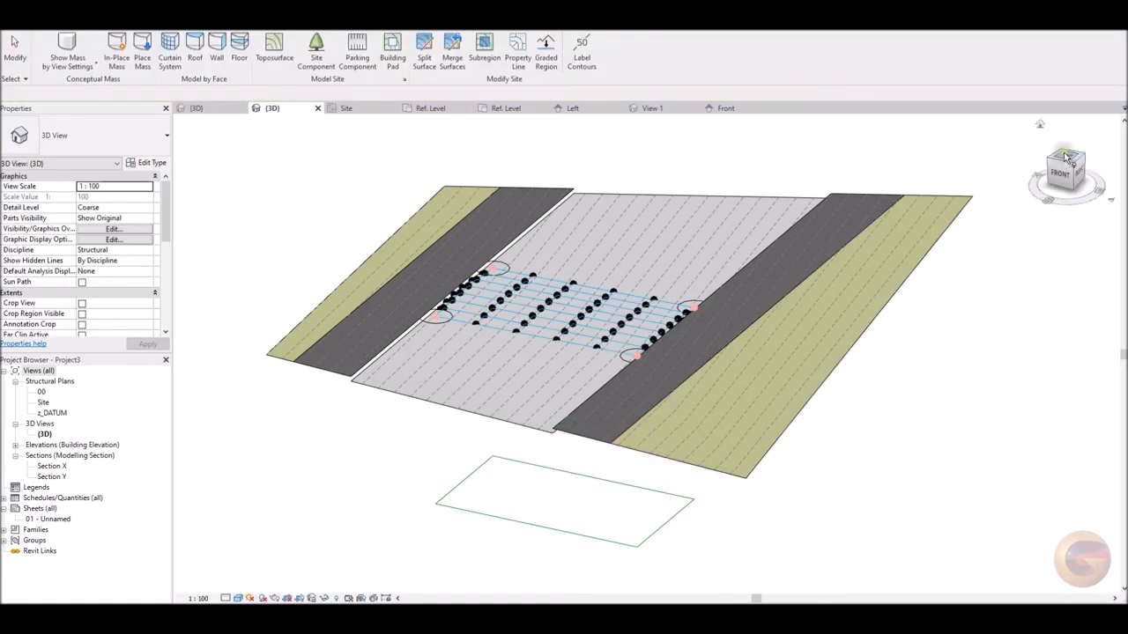
# Step: Create a toposurface for the speed bump from the placed deformation points
pyautogui.click(1066, 173)
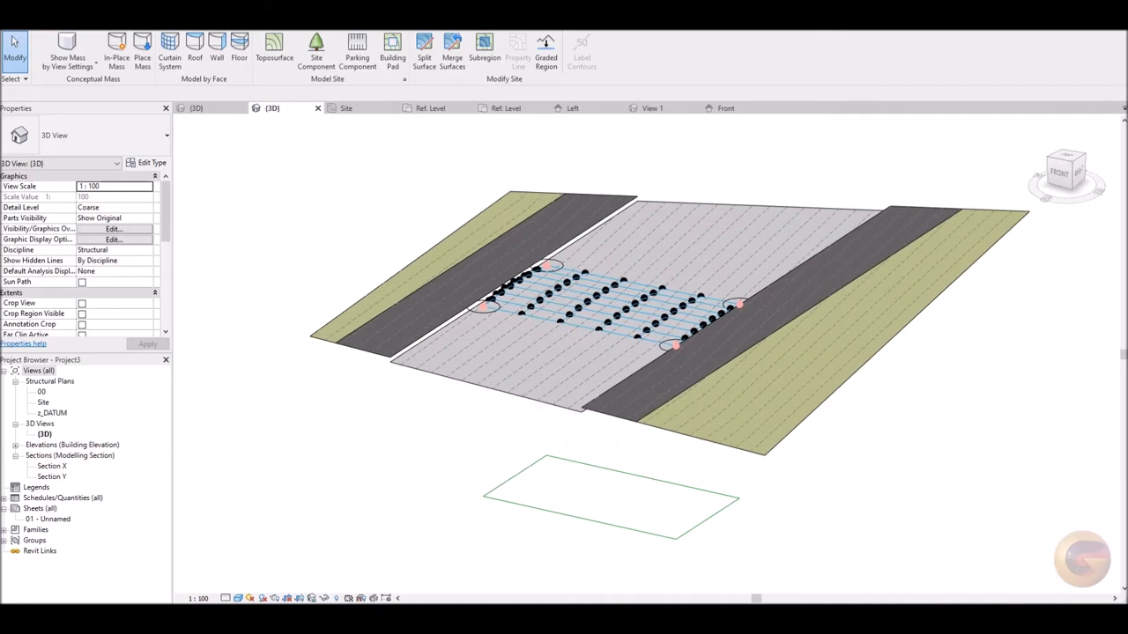
pyautogui.click(617, 303)
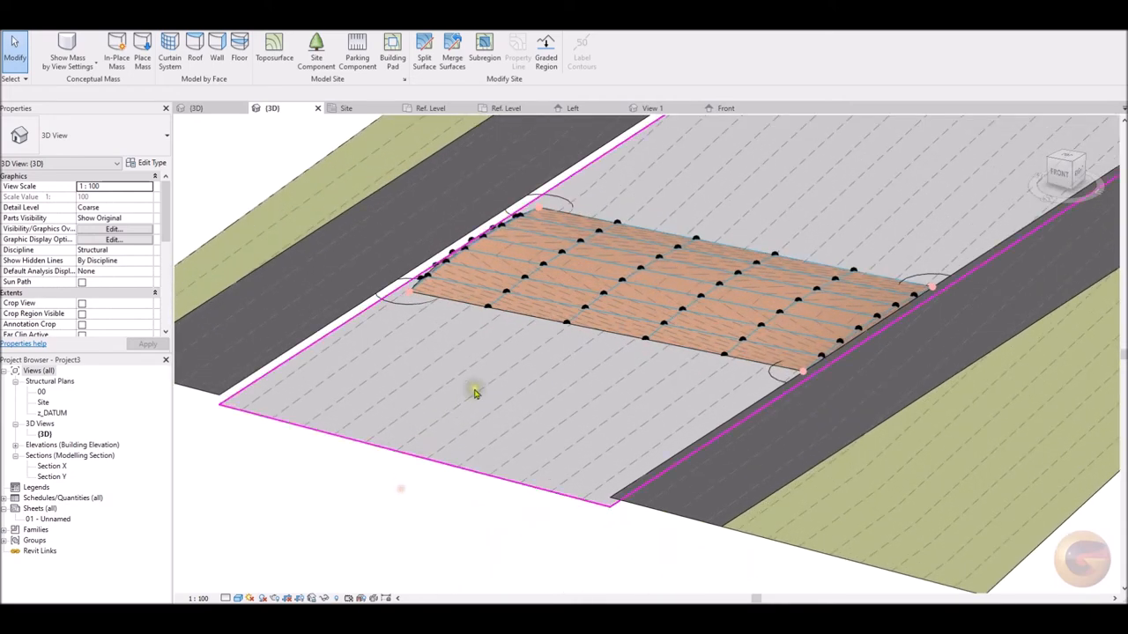
# Step: Merge the speed bump surface with the carriageway toposurface into one road surface
pyautogui.click(635, 290)
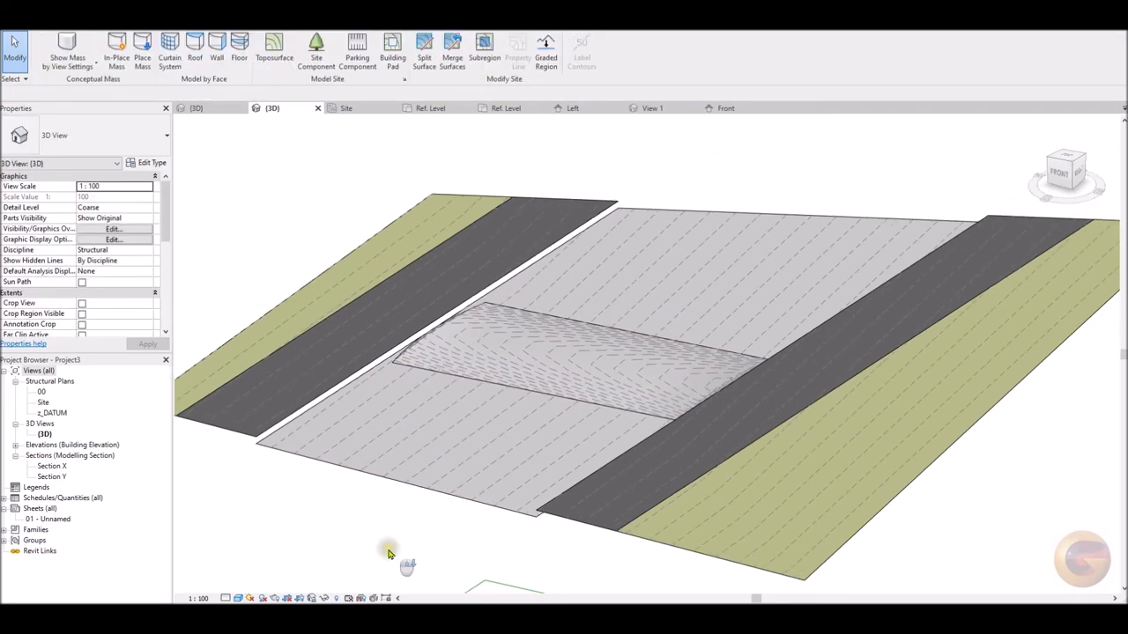
# Step: Finish editing the merged carriageway surface and orbit to see the bump's raised ridge from road level
pyautogui.click(451, 50)
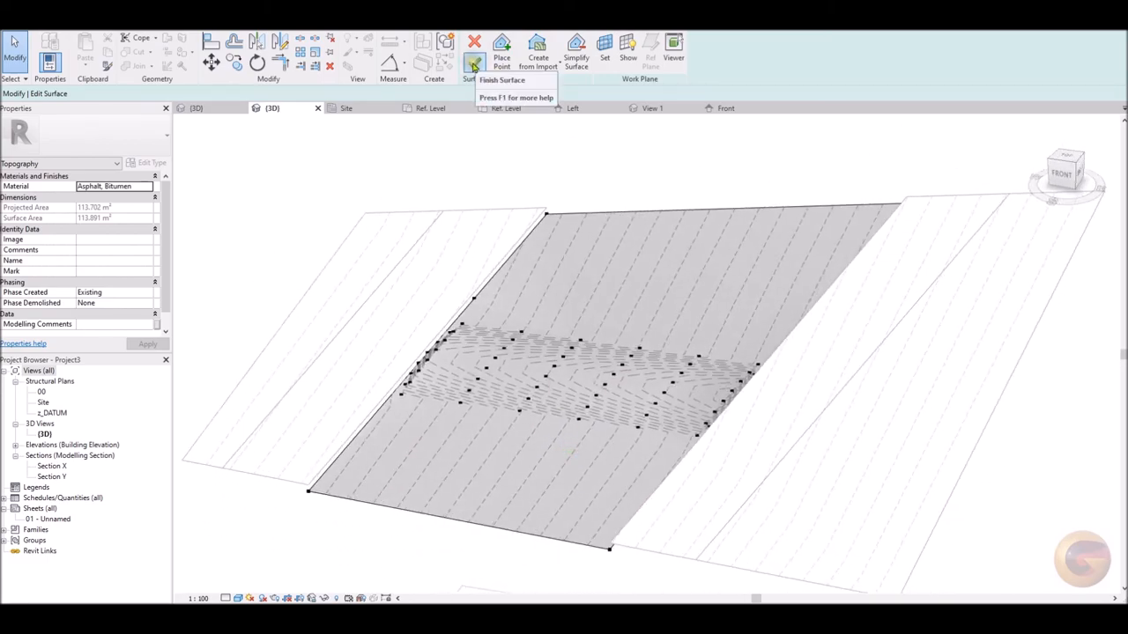
pyautogui.click(474, 52)
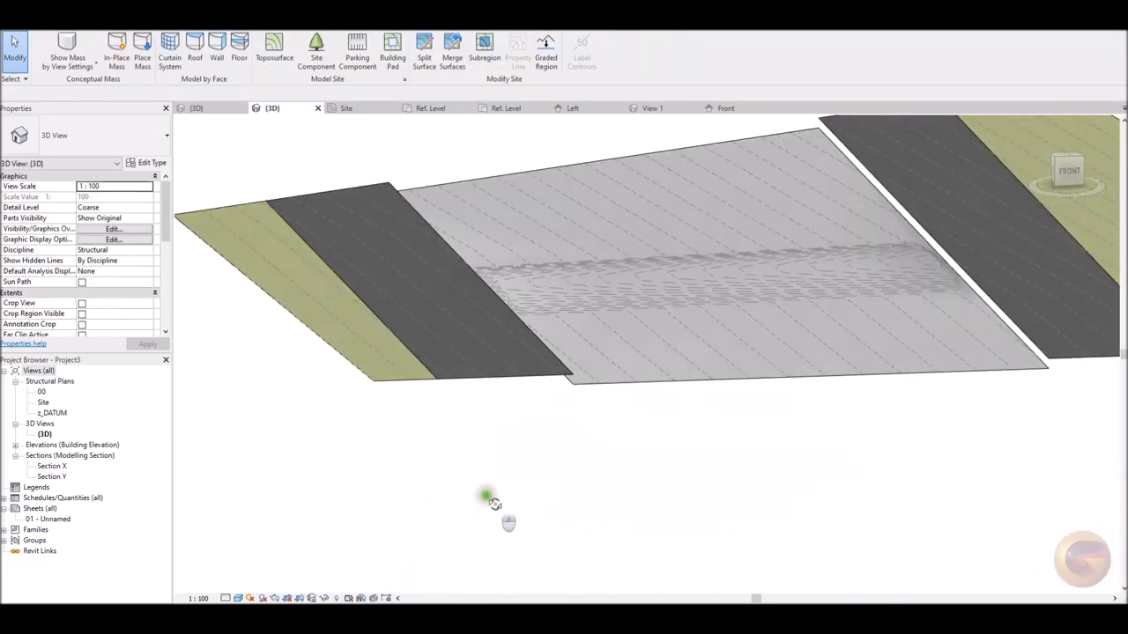
pyautogui.moveTo(489, 497); pyautogui.dragTo(426, 525)
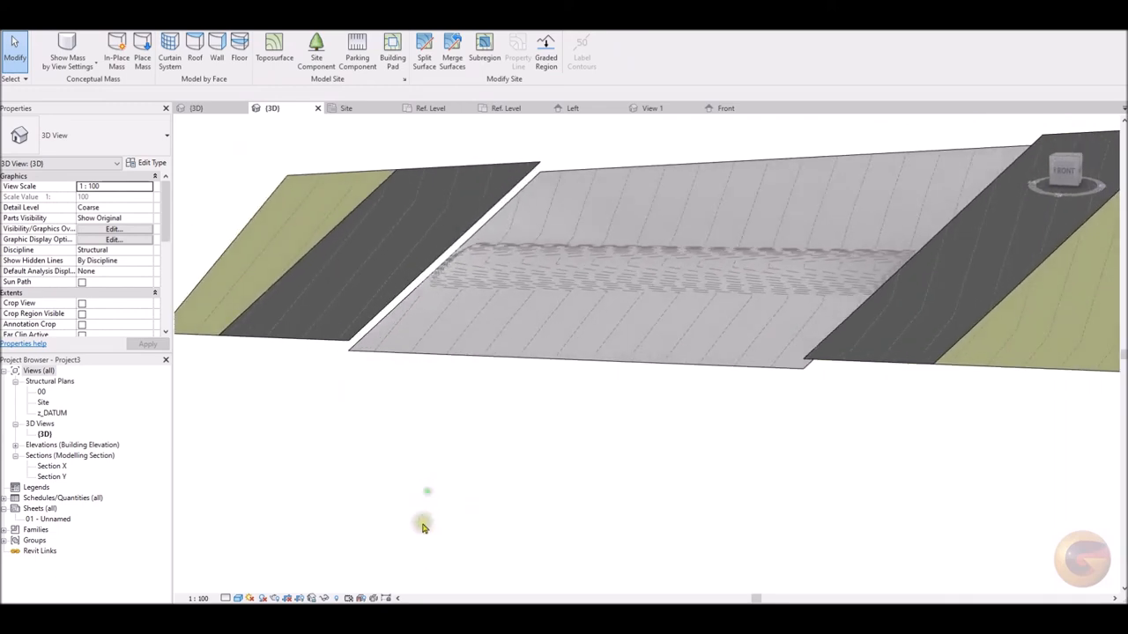